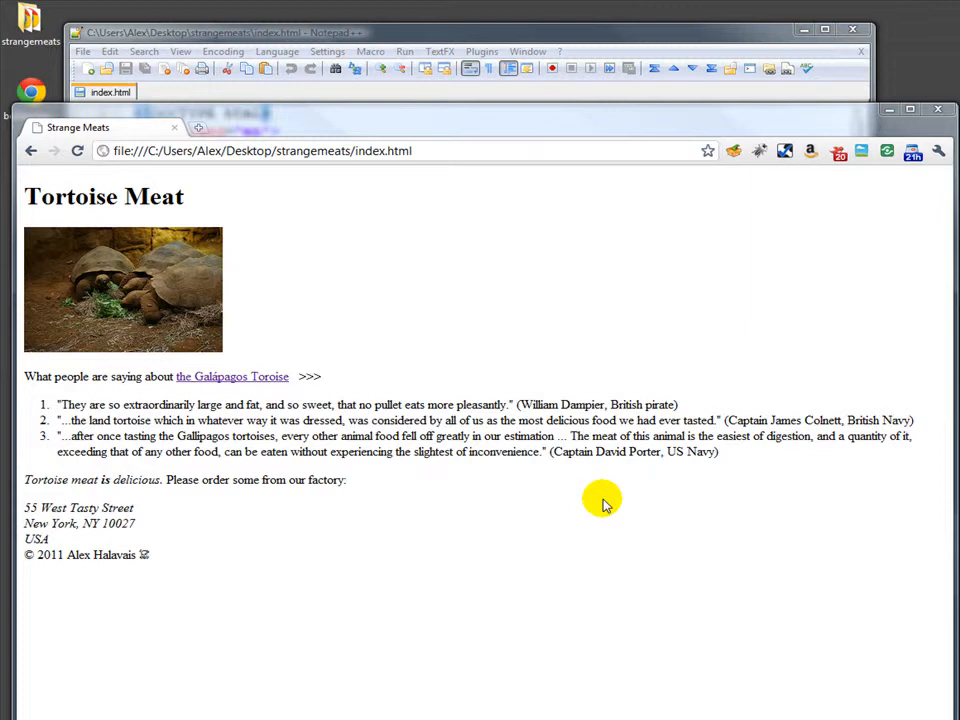
mouse_move(432, 310)
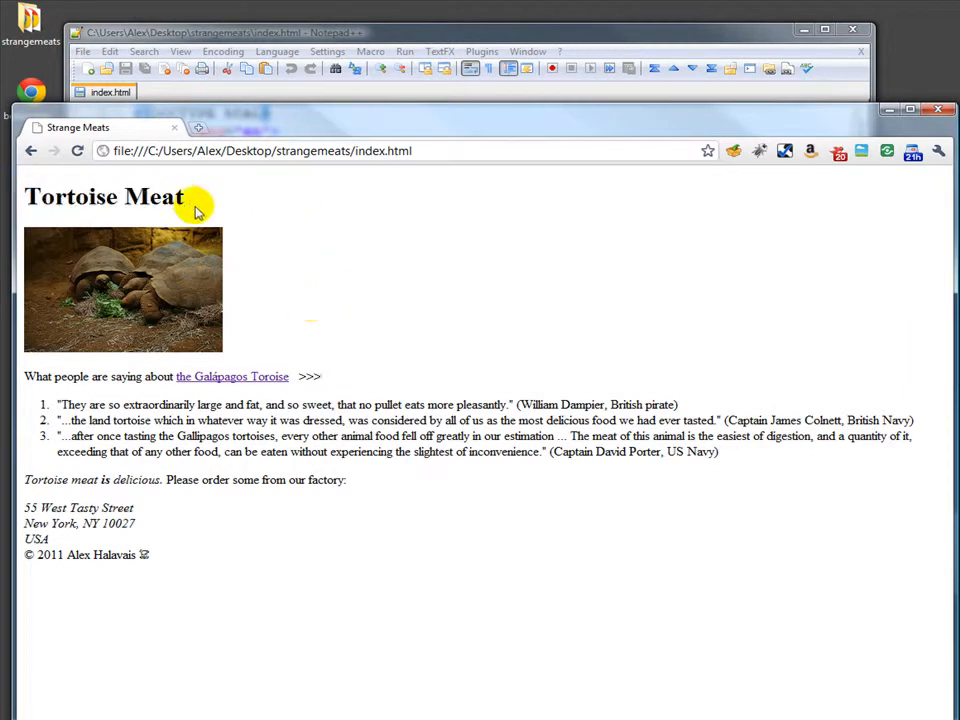
mouse_move(456, 120)
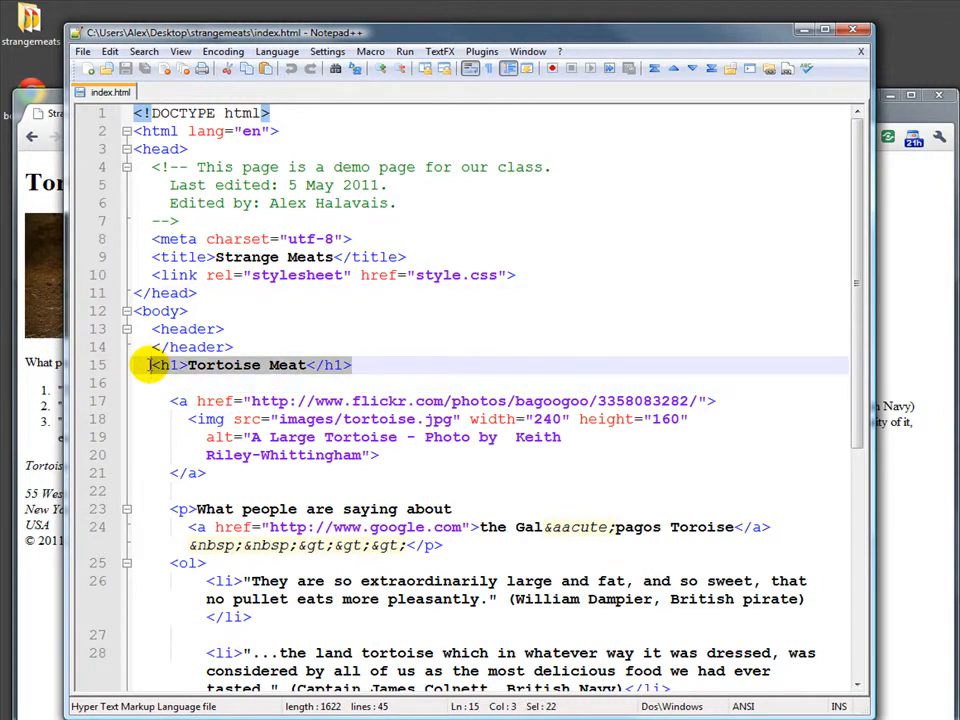
Point out the h1 Tortoise Meat line and the href="style.css" stylesheet link in index.html.
click(358, 364)
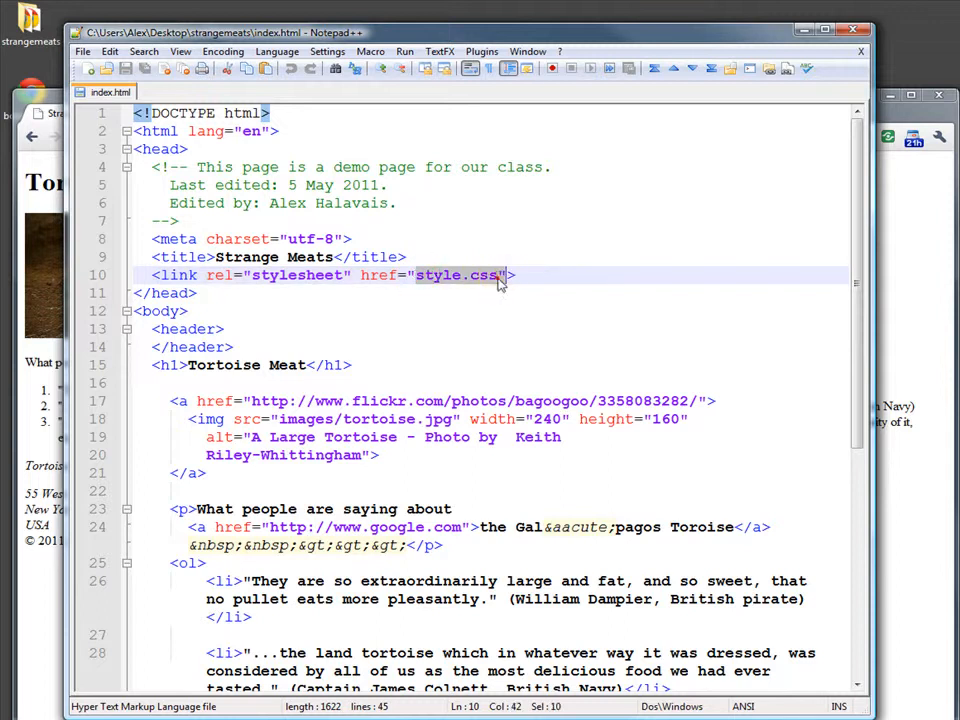
click(498, 276)
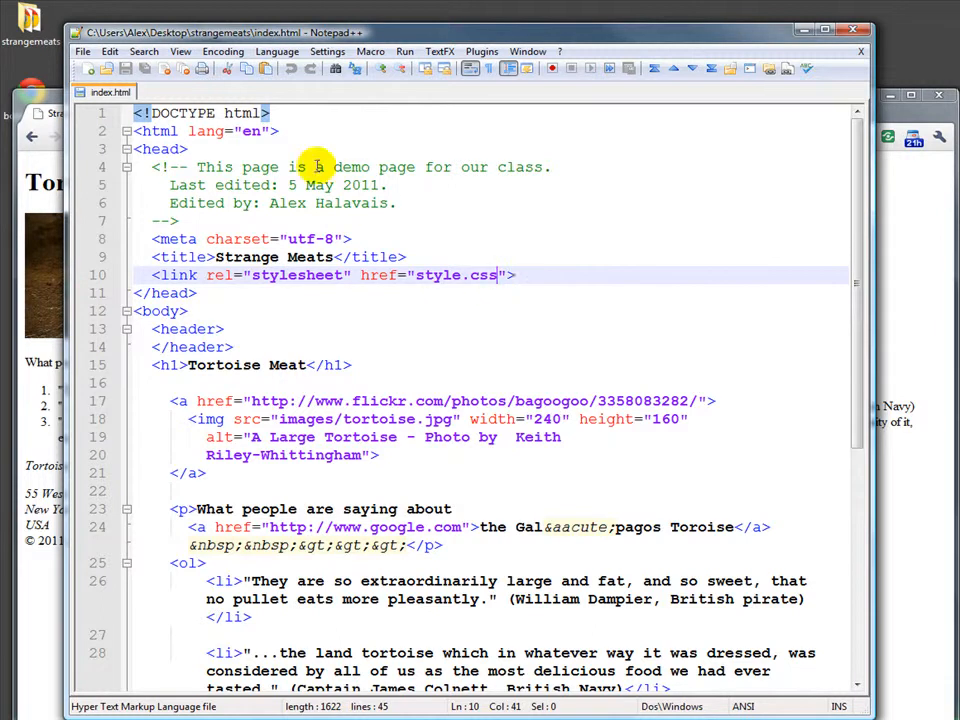
mouse_move(540, 320)
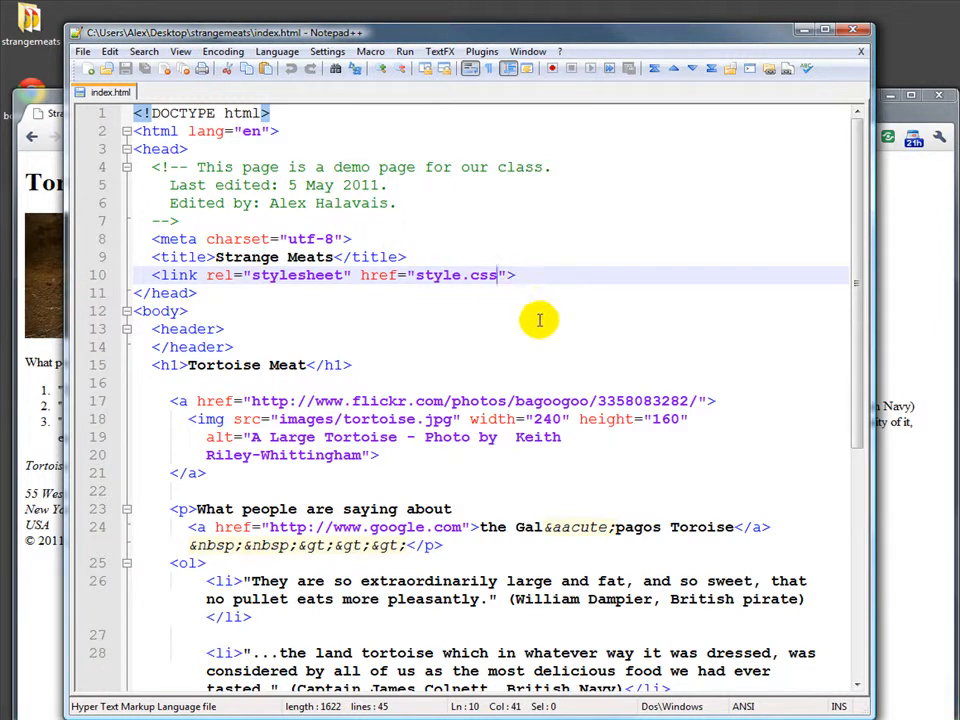
mouse_move(392, 324)
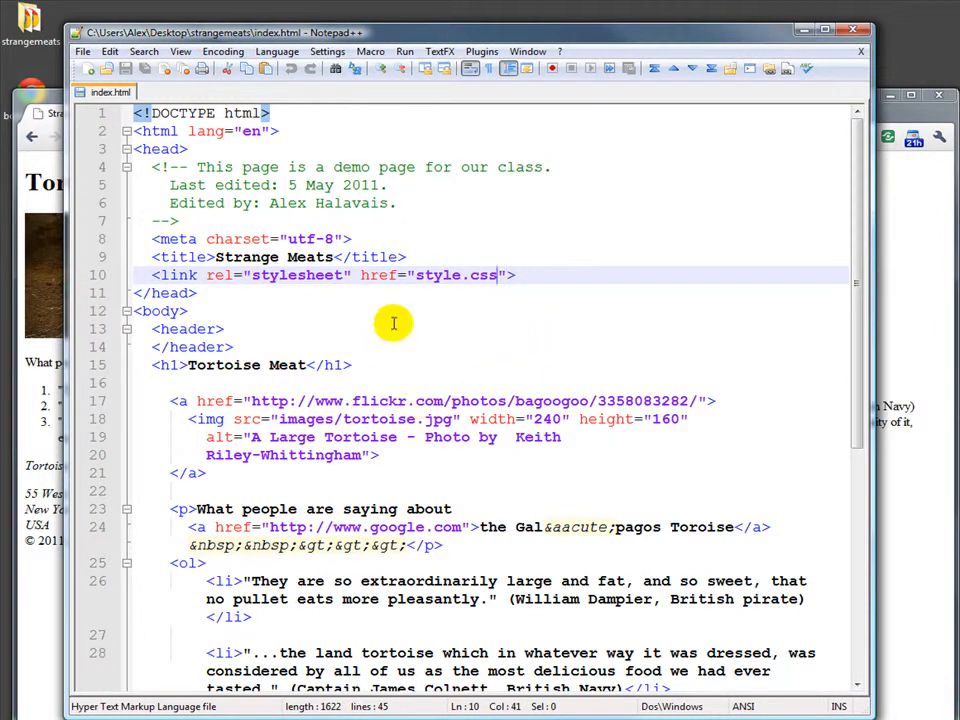
mouse_move(432, 336)
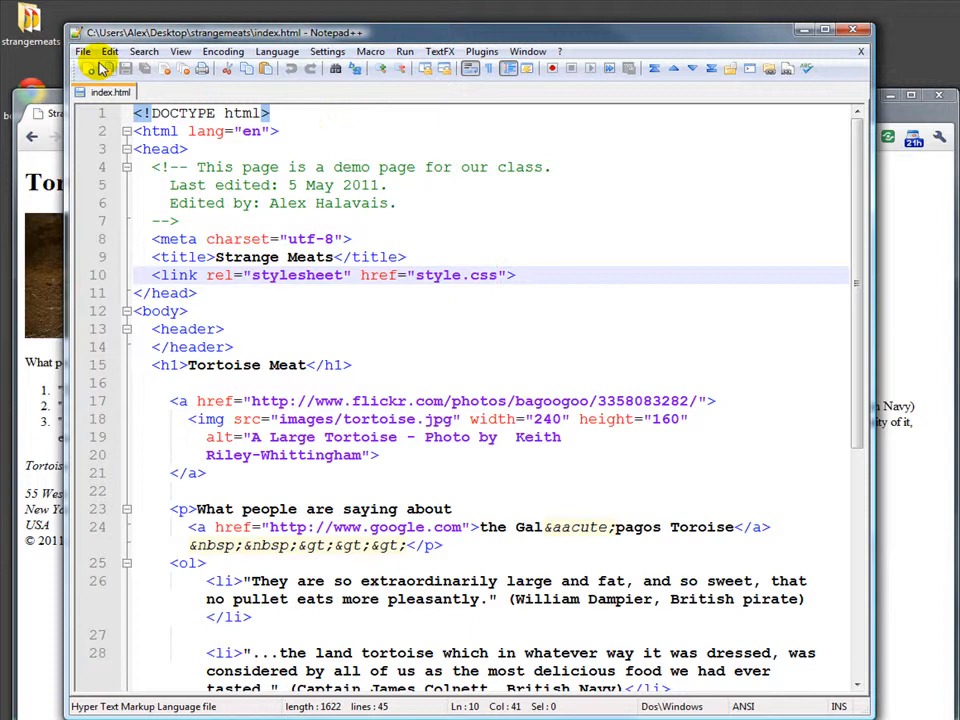
Save the blank tab as style.css in the strangemeats folder via File > Save As.
click(84, 52)
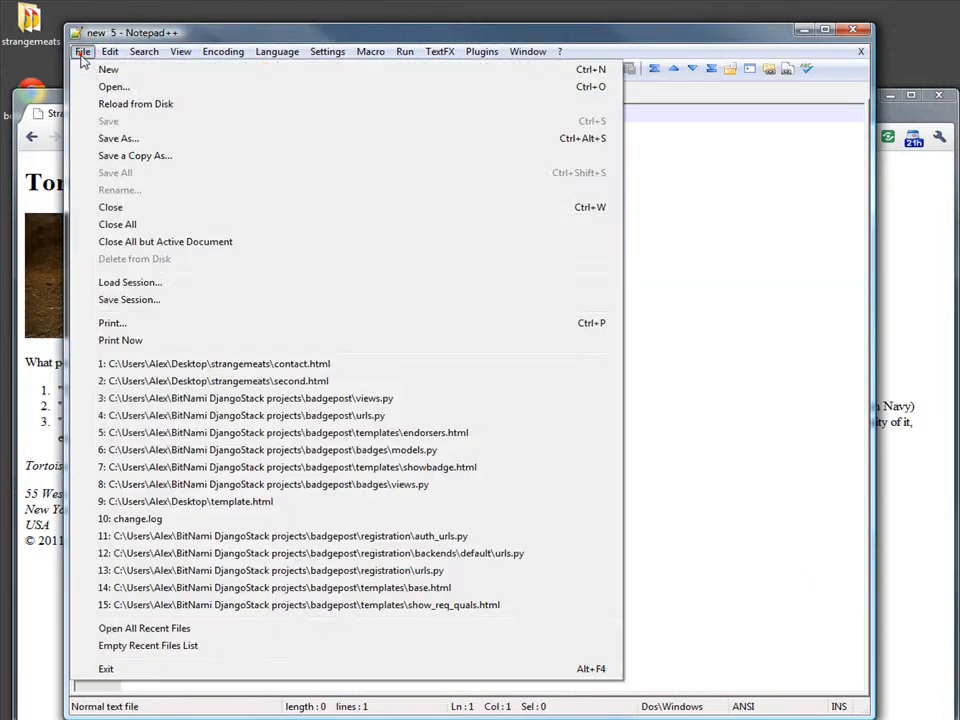
click(118, 138)
text(style.css)
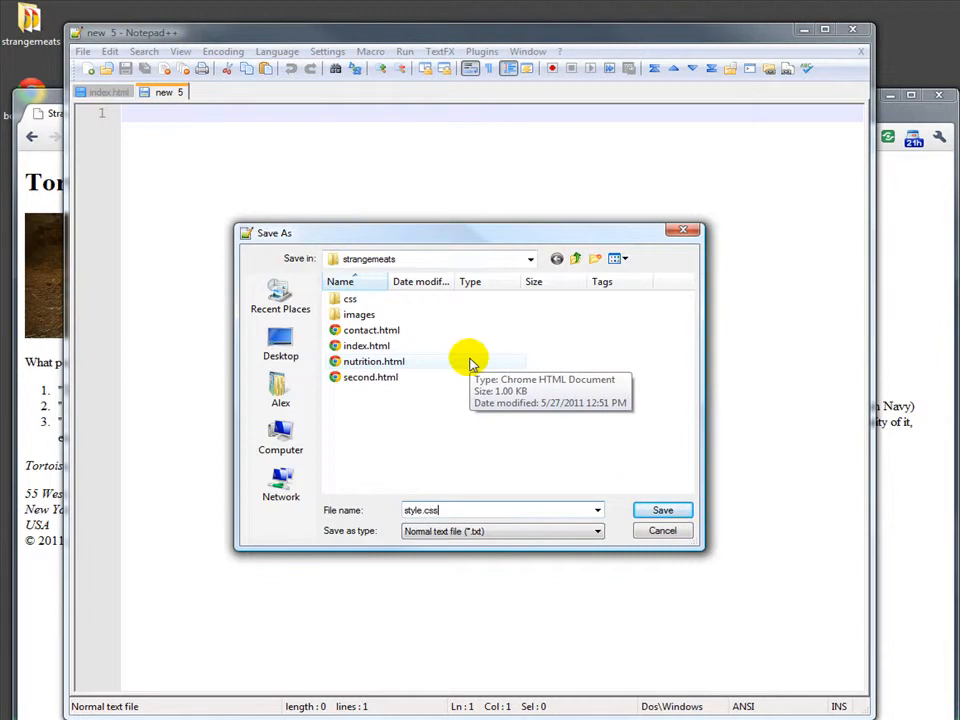
click(662, 510)
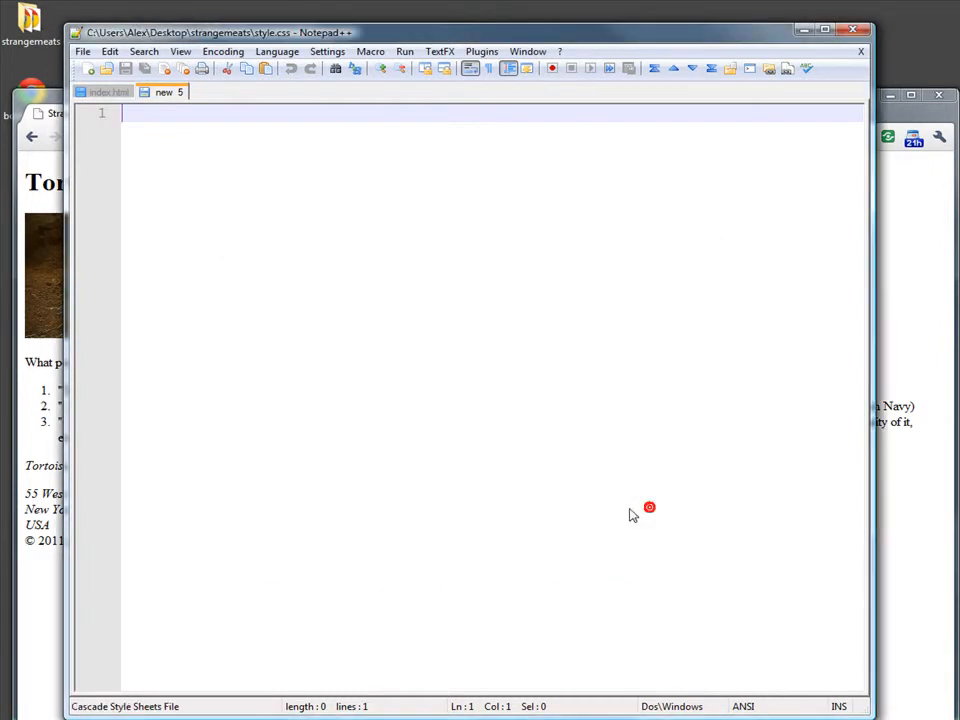
click(104, 92)
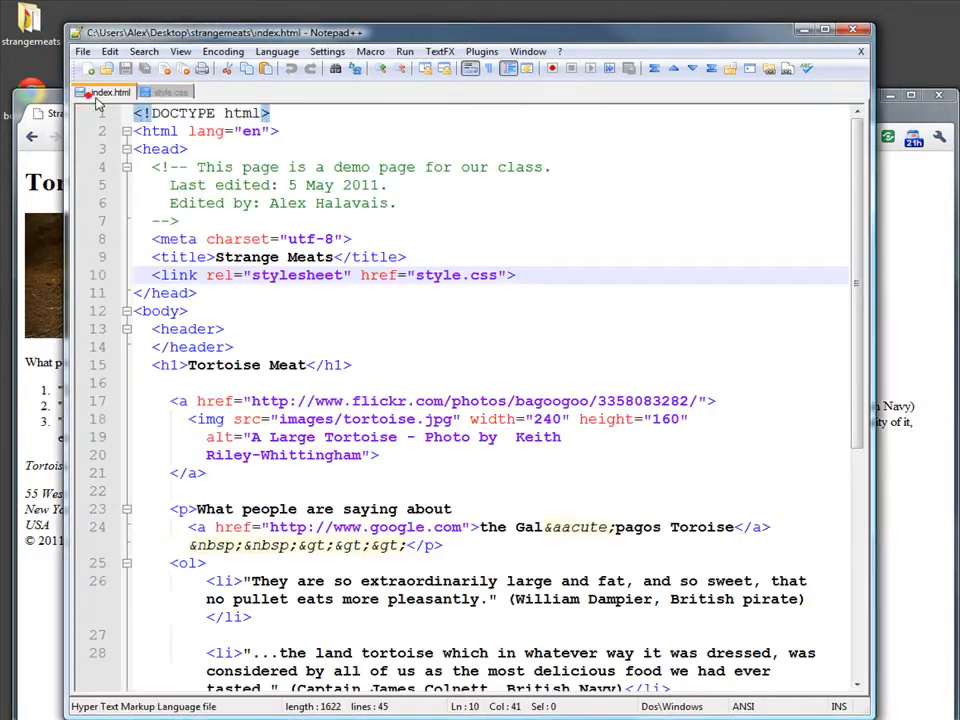
click(172, 92)
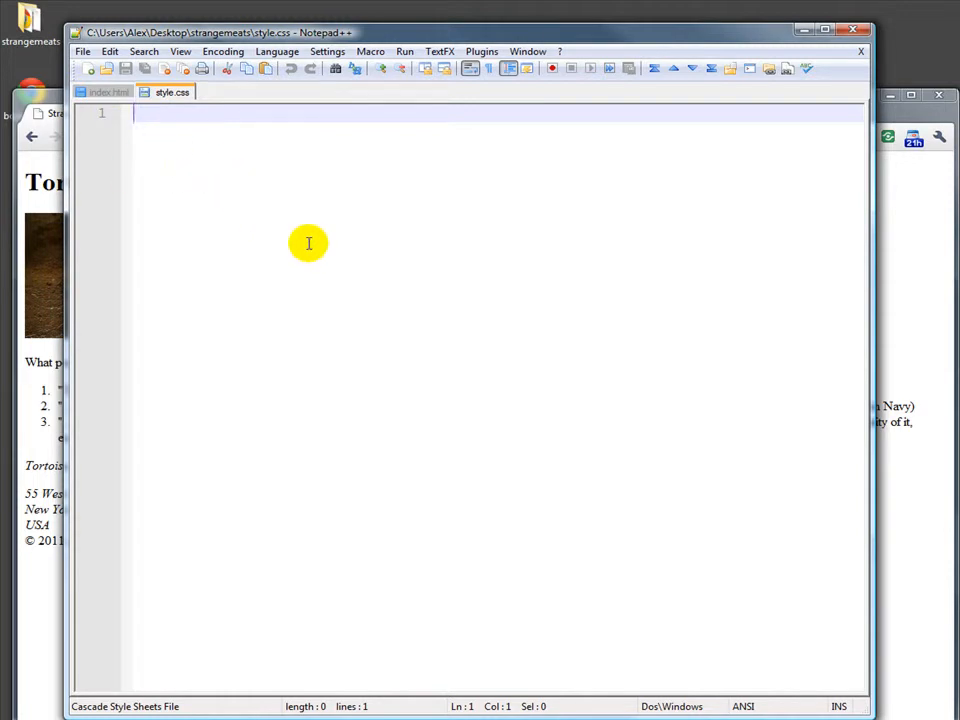
Write an h1 { } rule in style.css containing color: green;.
text(h1 {)
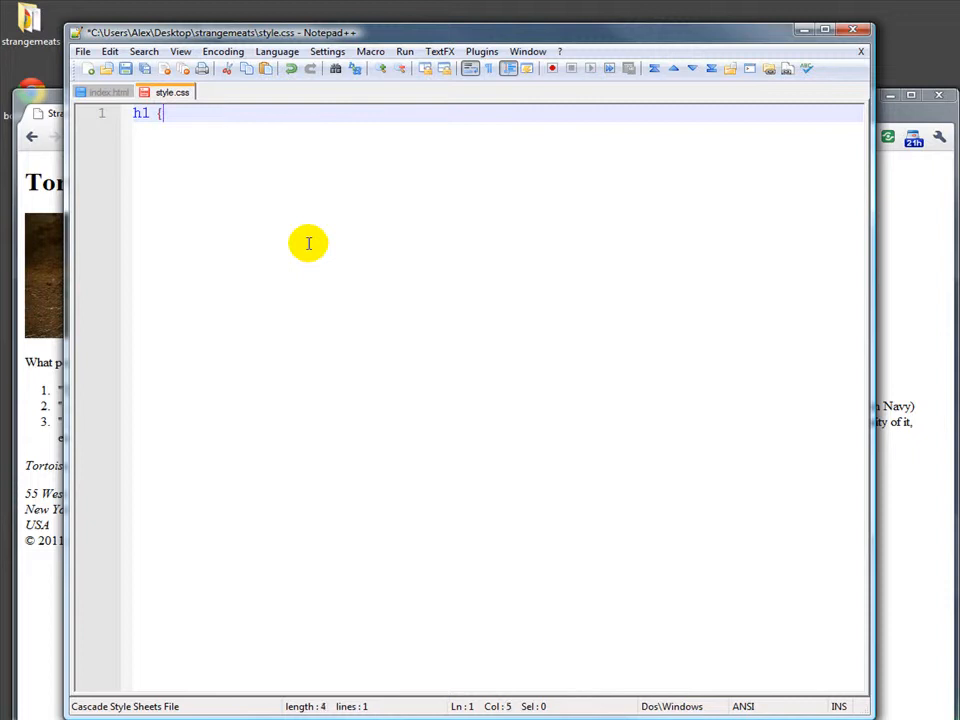
text(})
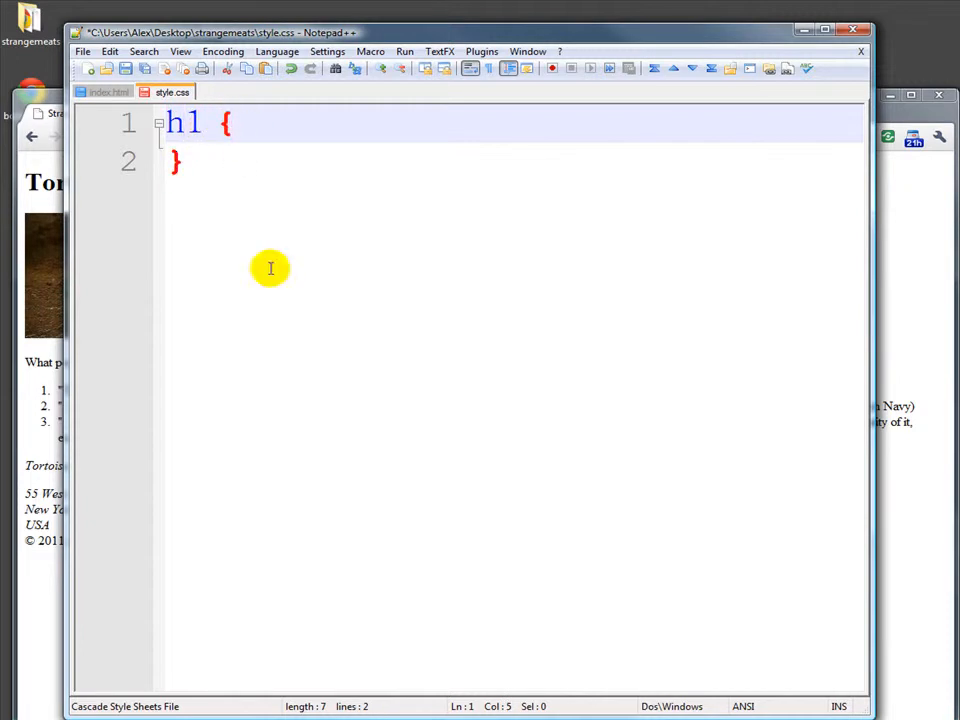
mouse_move(348, 298)
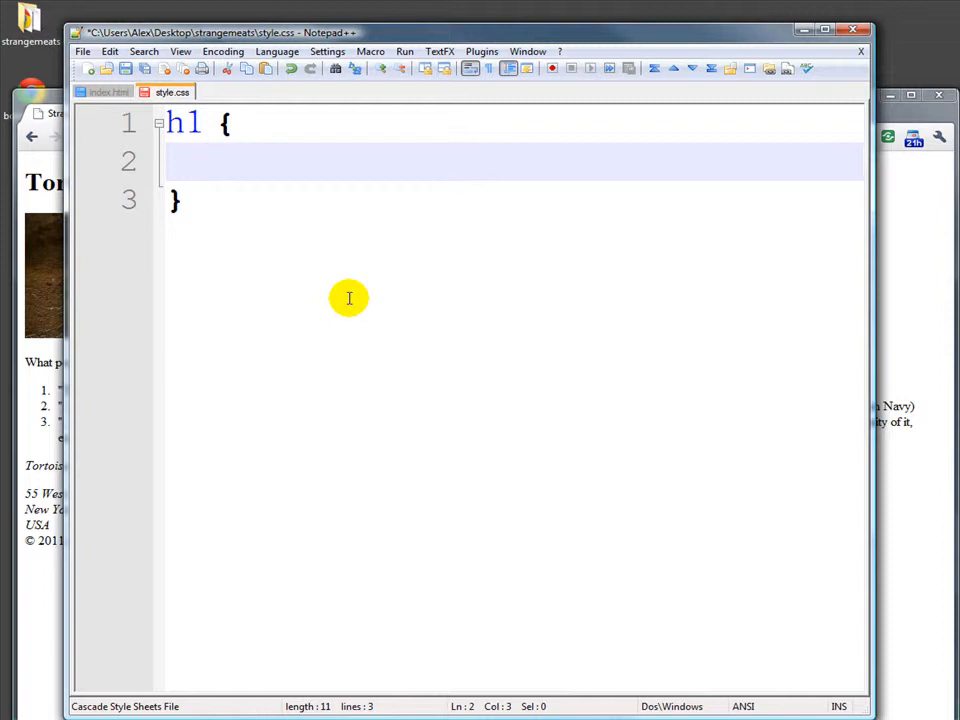
text(color:)
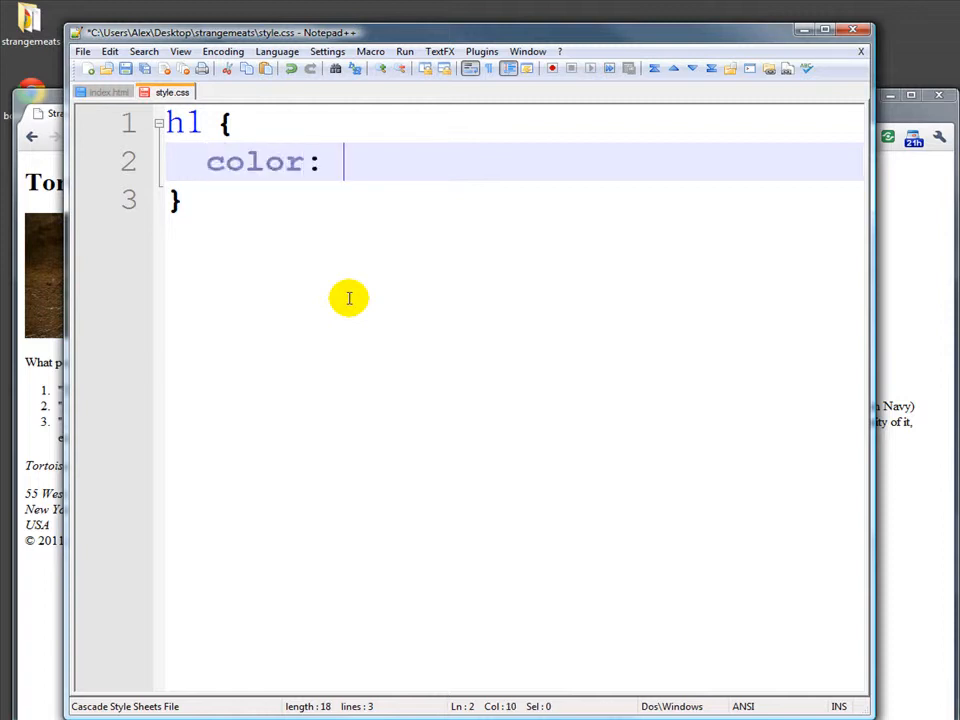
text(green;)
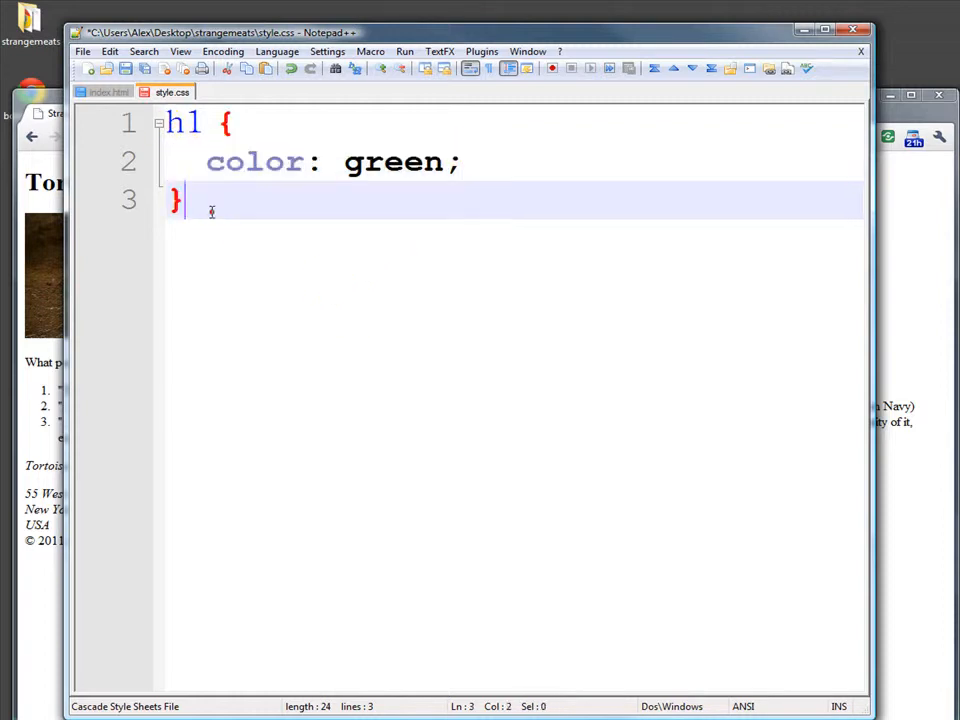
Review the green value in the rule and save style.css.
click(316, 162)
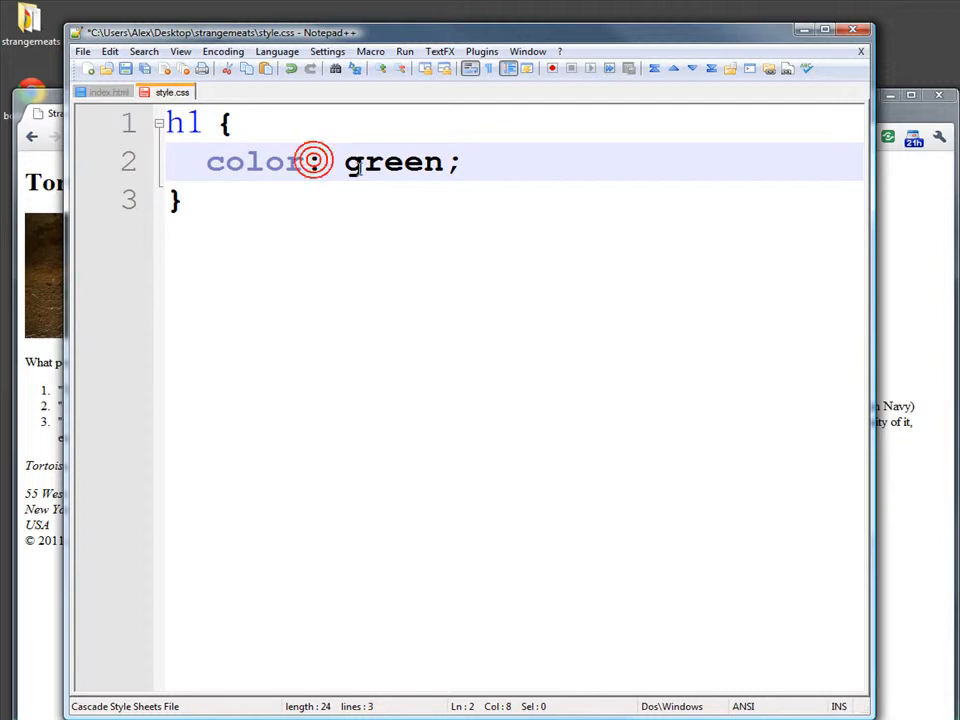
double_click(392, 162)
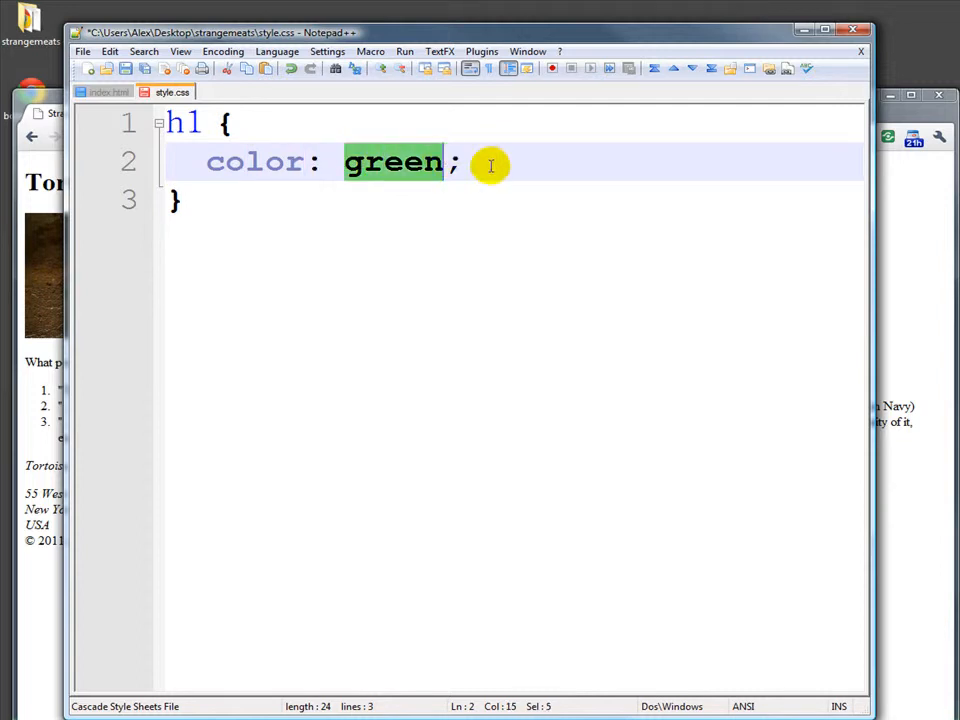
click(456, 162)
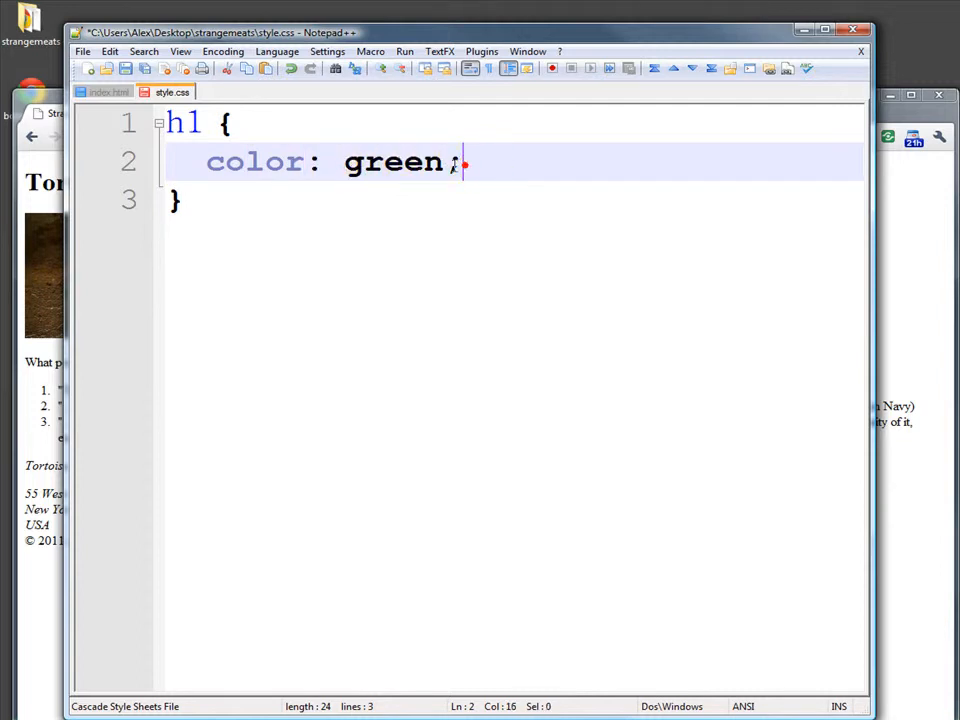
click(316, 200)
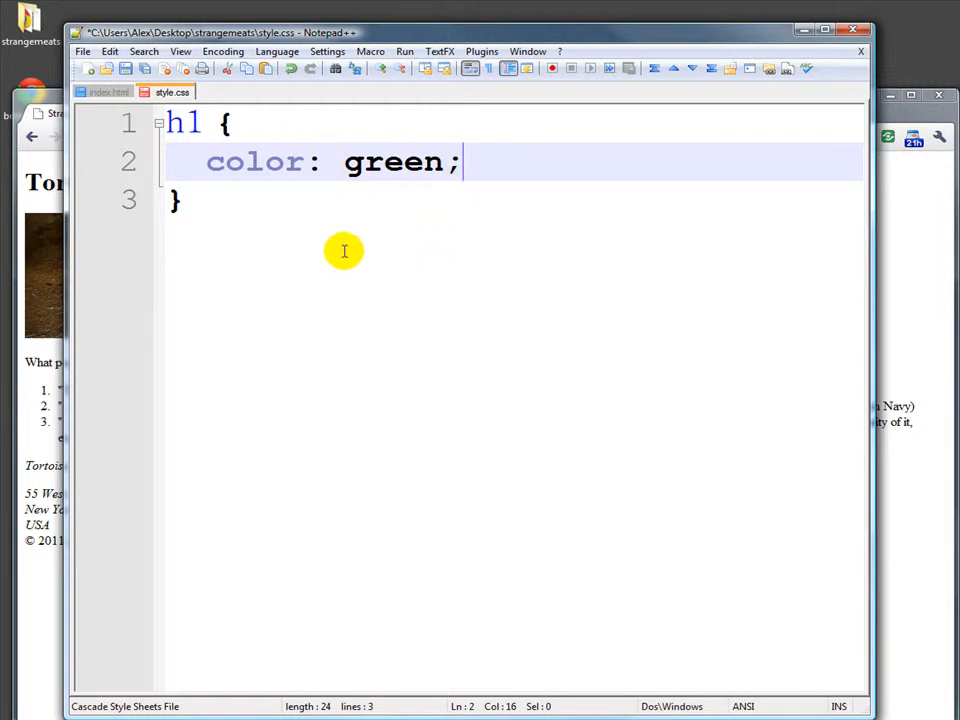
click(84, 52)
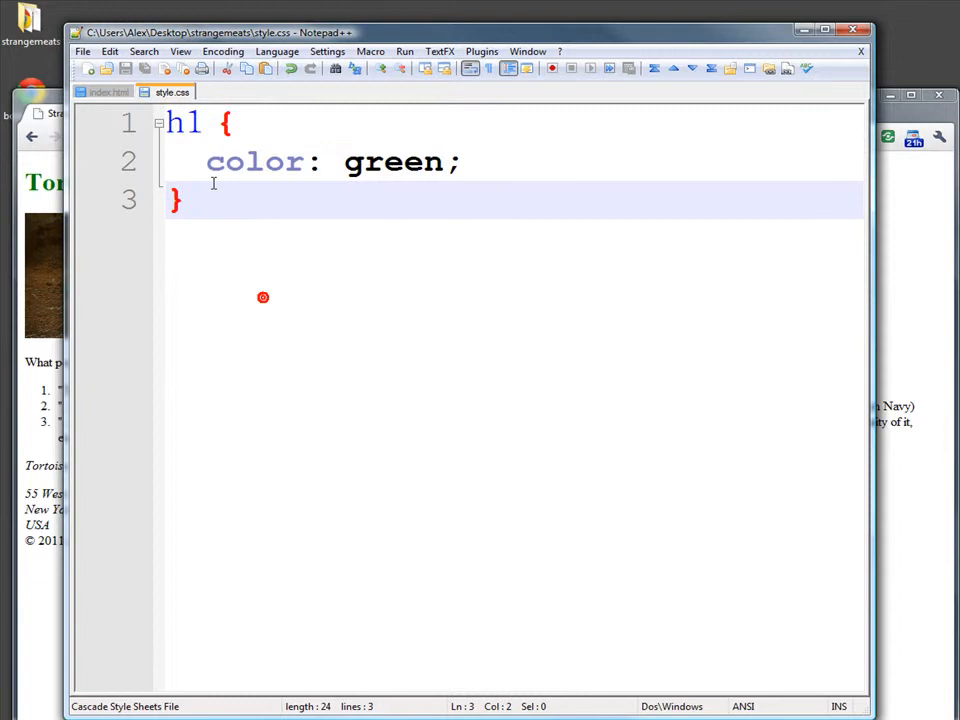
Place the cursor in the color: green; line of the h1 rule.
click(270, 162)
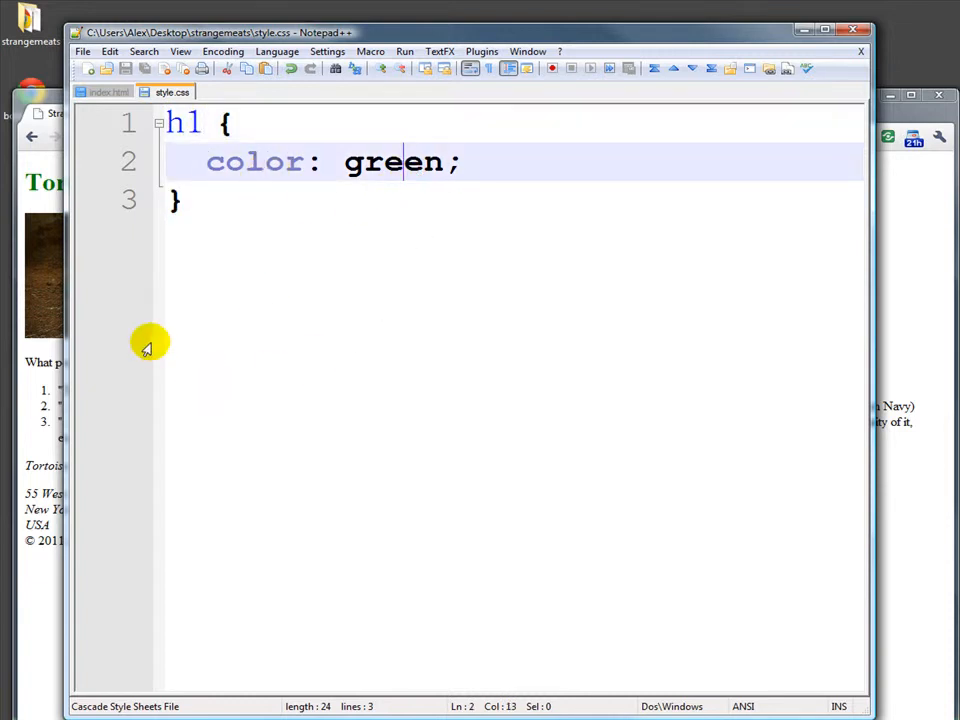
mouse_move(320, 264)
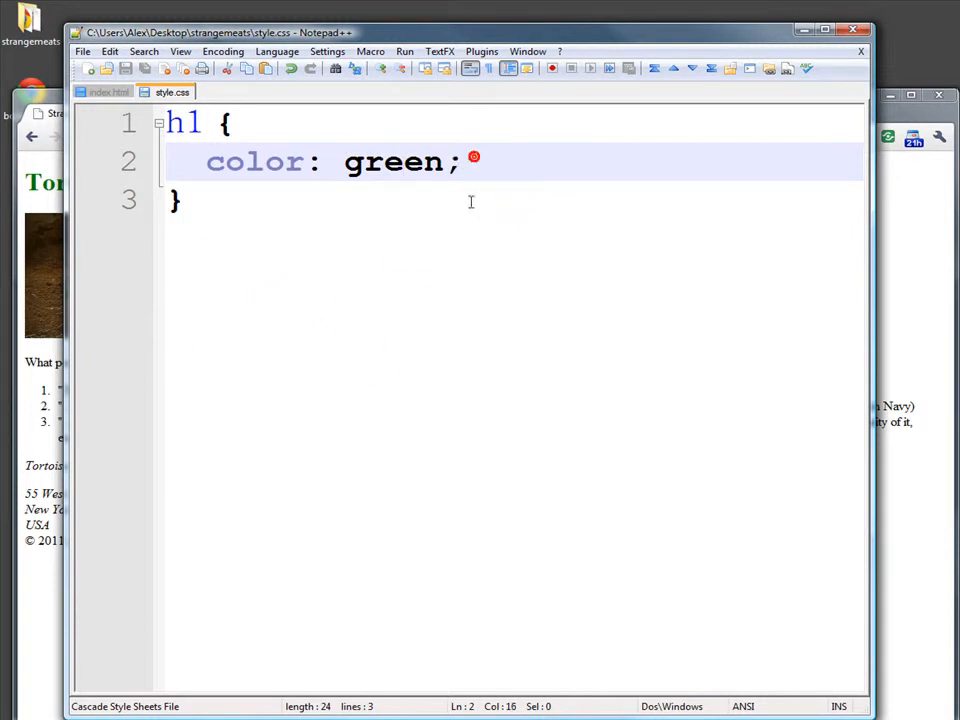
Add border: 1px dotted blue; under the colour line and save style.css.
key(Enter)
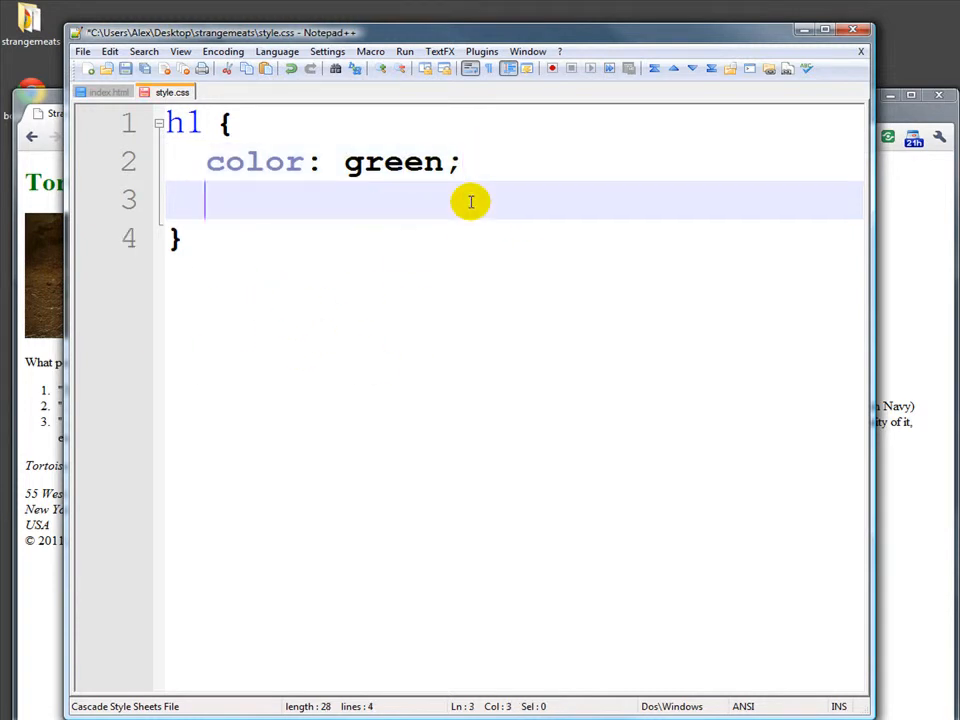
text(b)
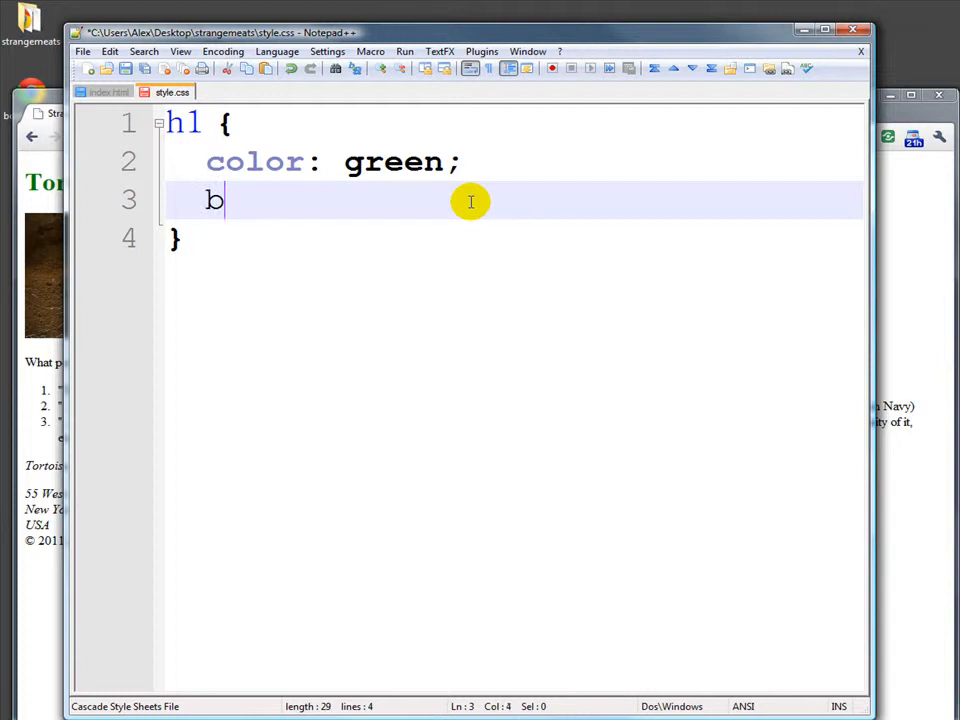
text(order: 1)
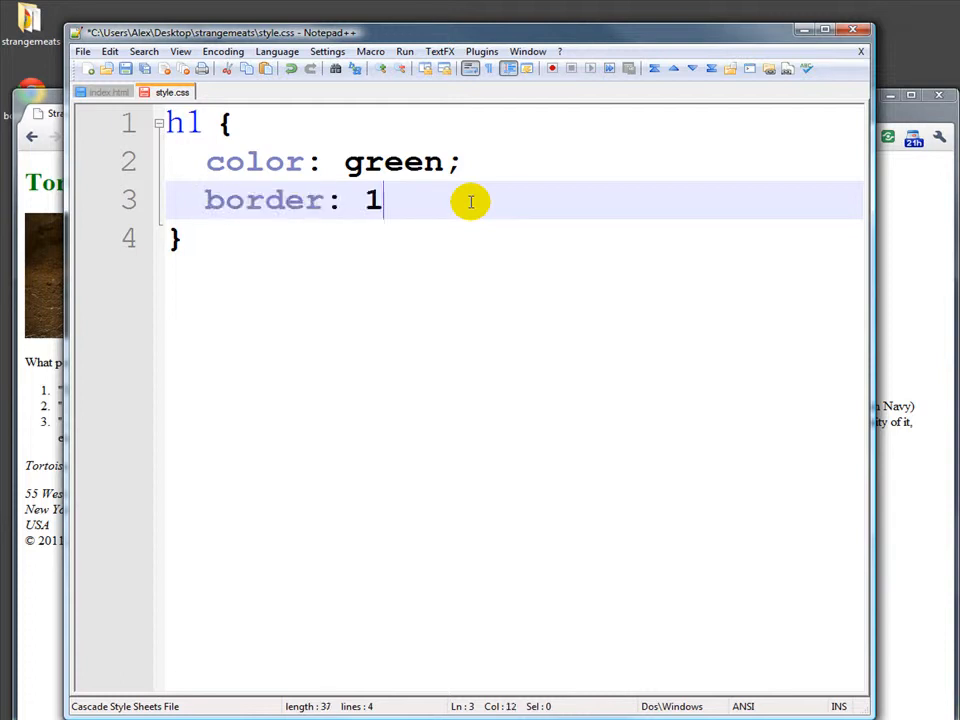
text(px)
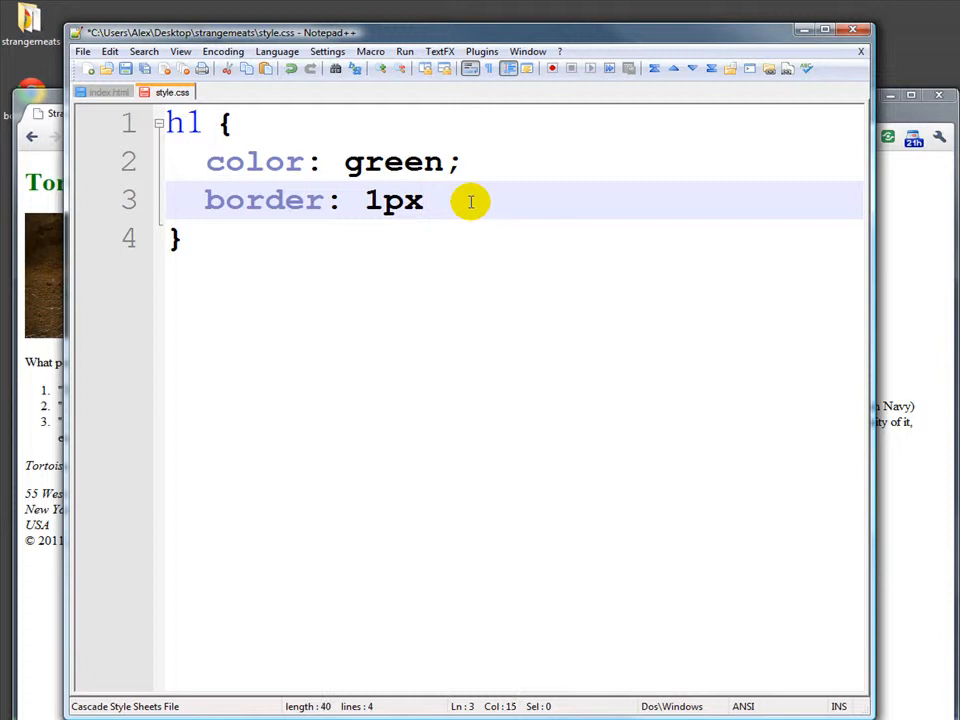
text(dotted)
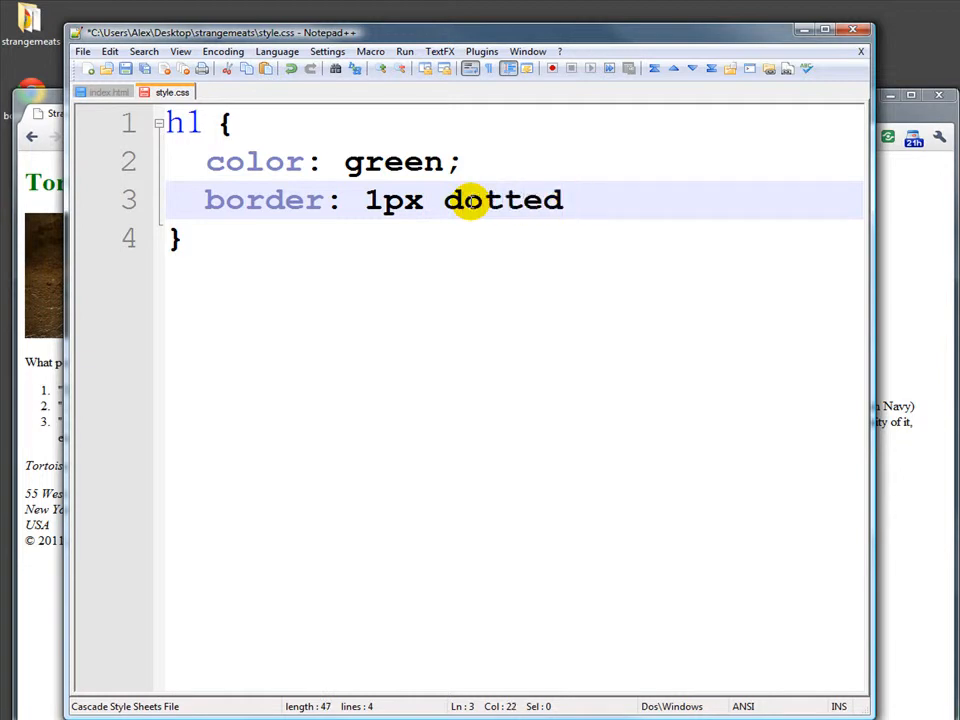
text(blue;)
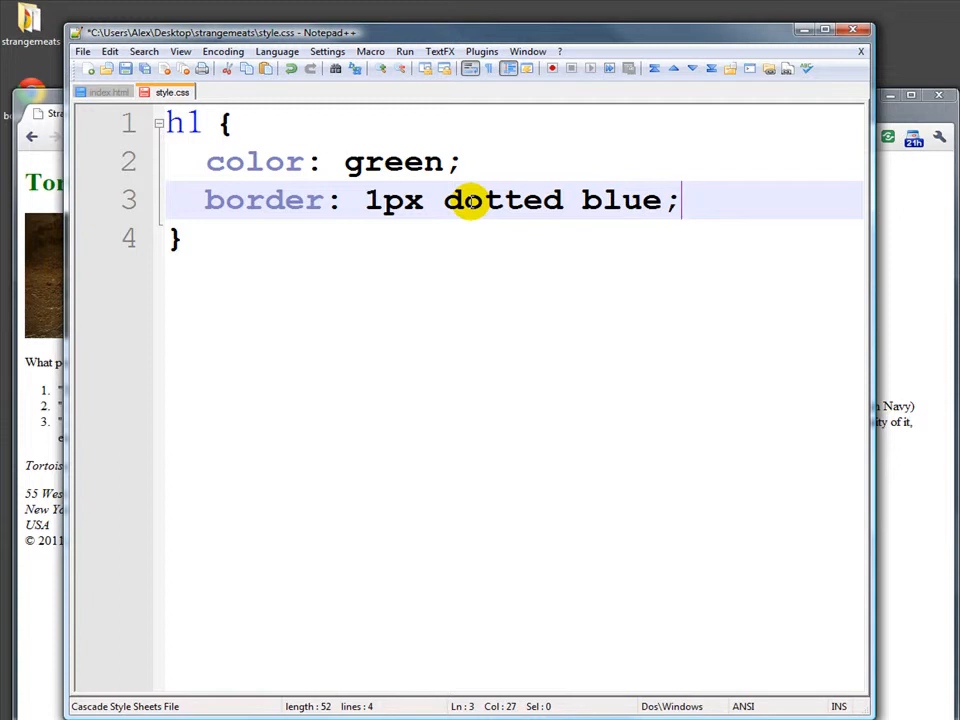
click(84, 52)
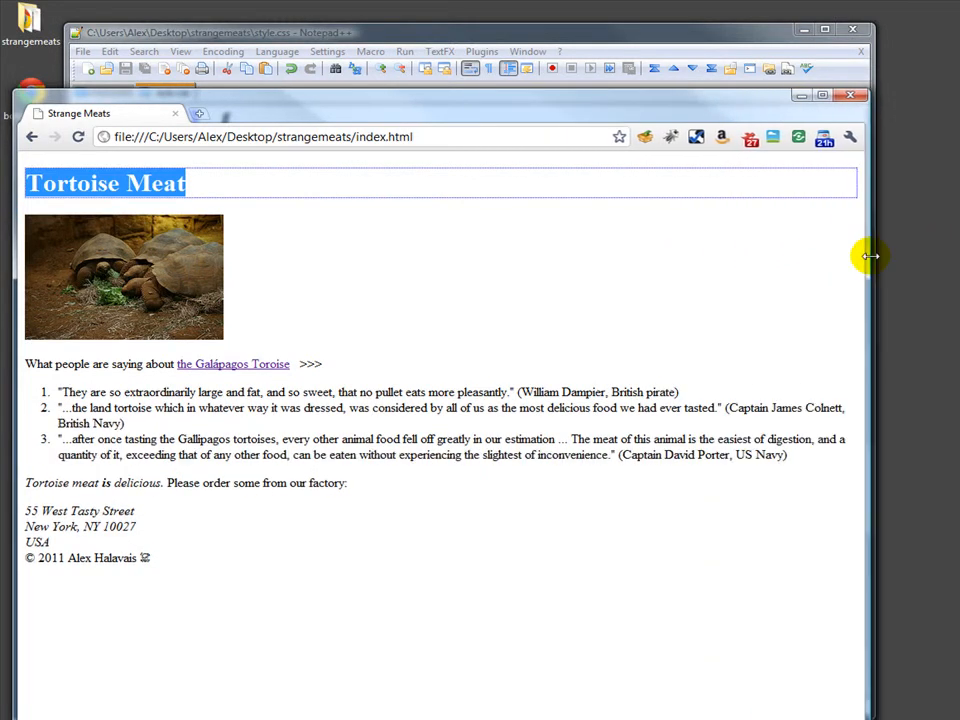
Highlight the Tortoise Meat heading in Chrome to check its dotted border.
drag(870, 256, 752, 256)
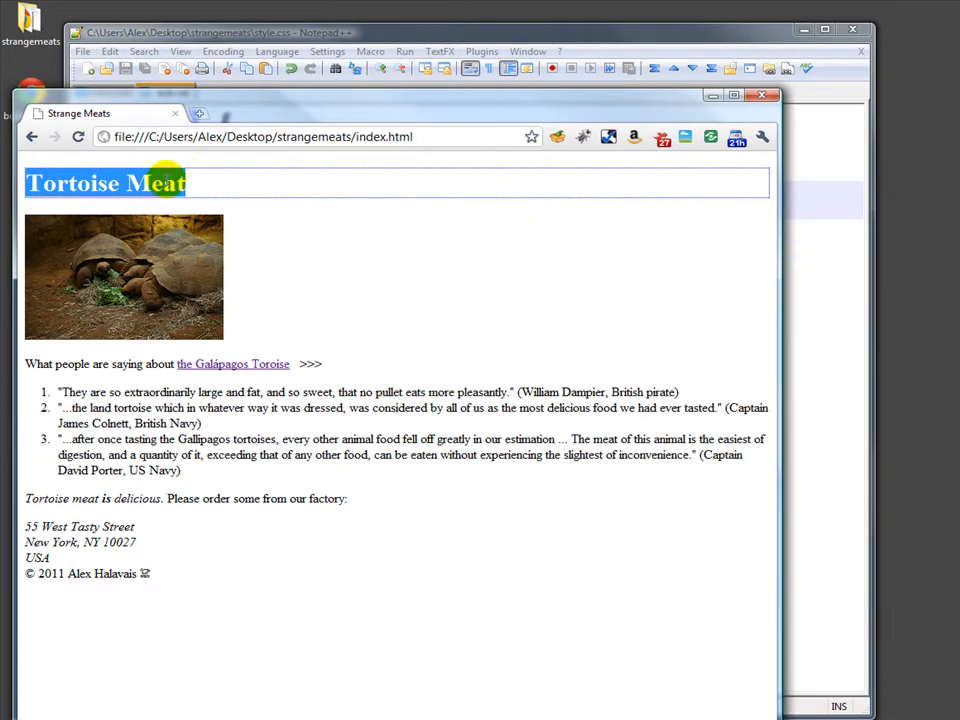
mouse_move(280, 200)
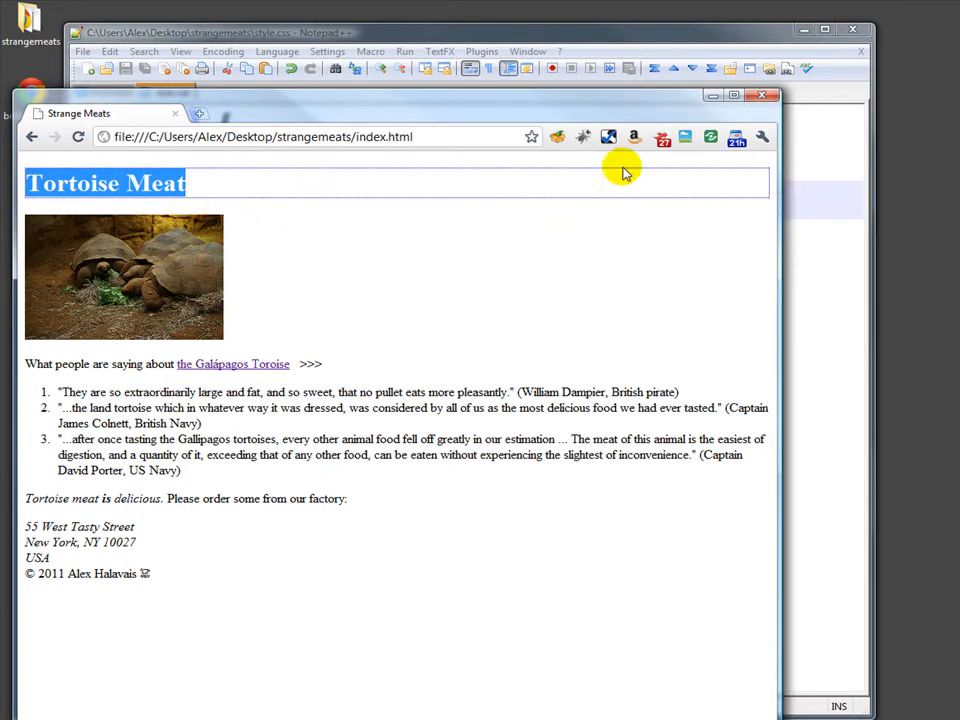
mouse_move(330, 160)
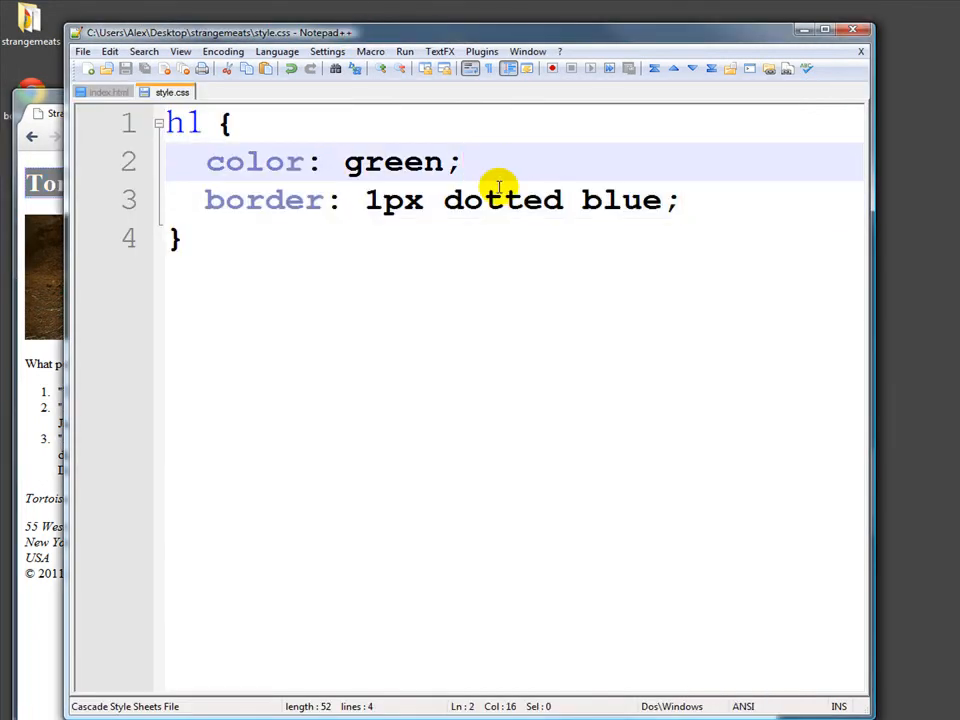
Add background: yellow; between the colour and border declarations.
text(back)
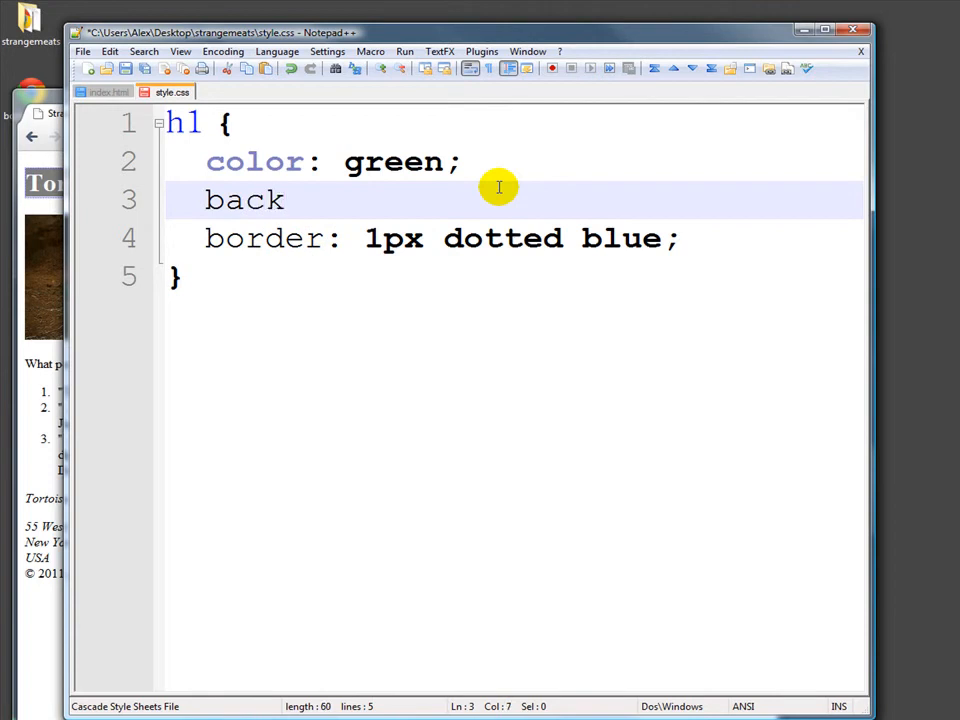
text(ground: y)
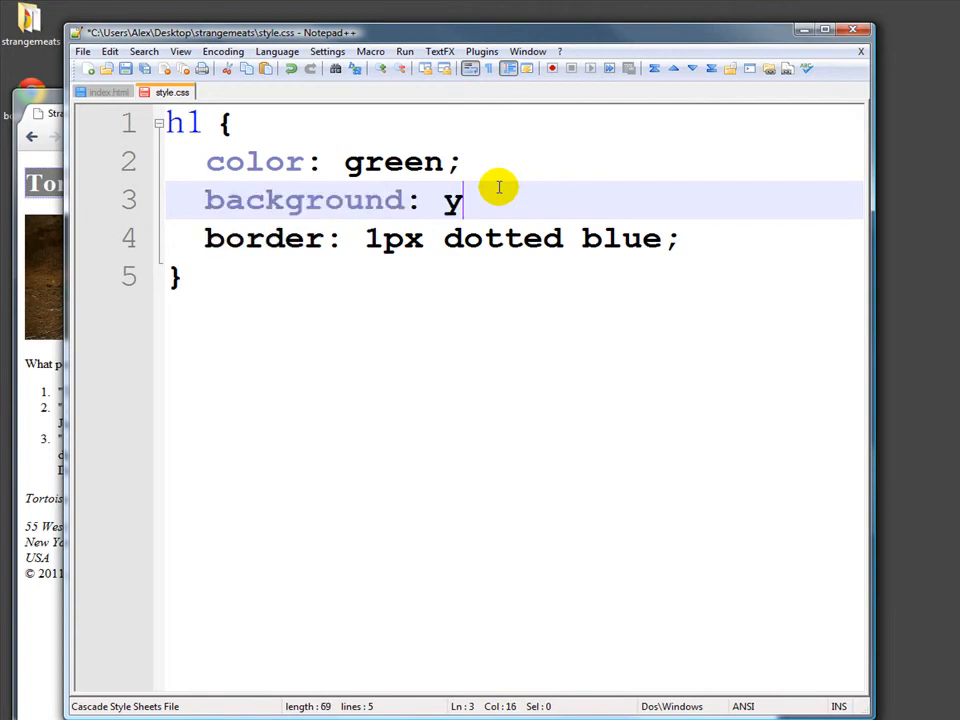
text(ellow;)
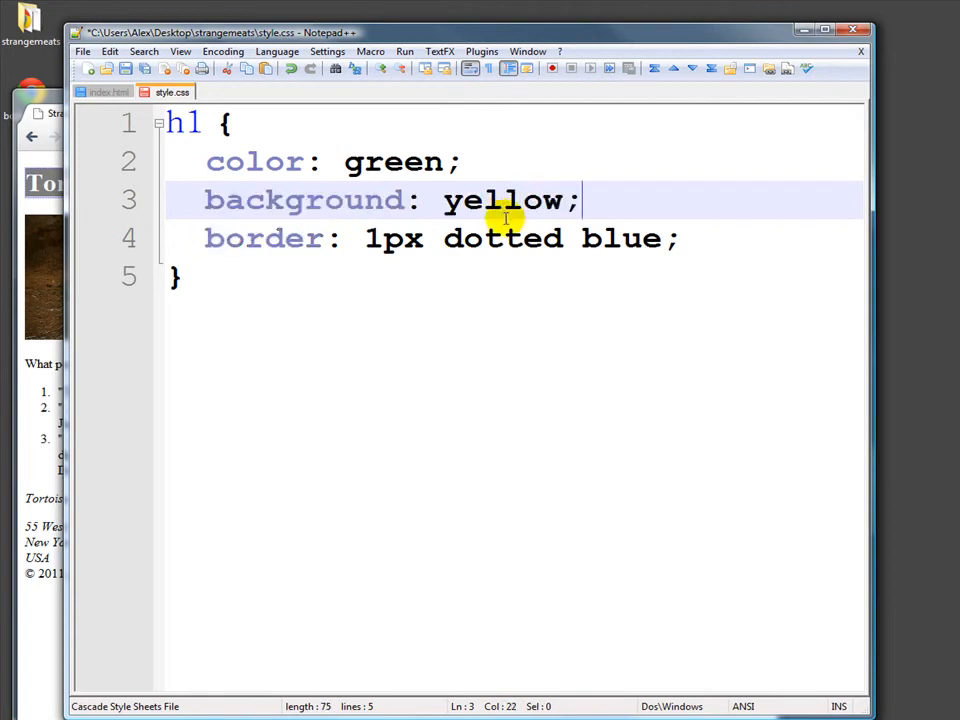
mouse_move(362, 238)
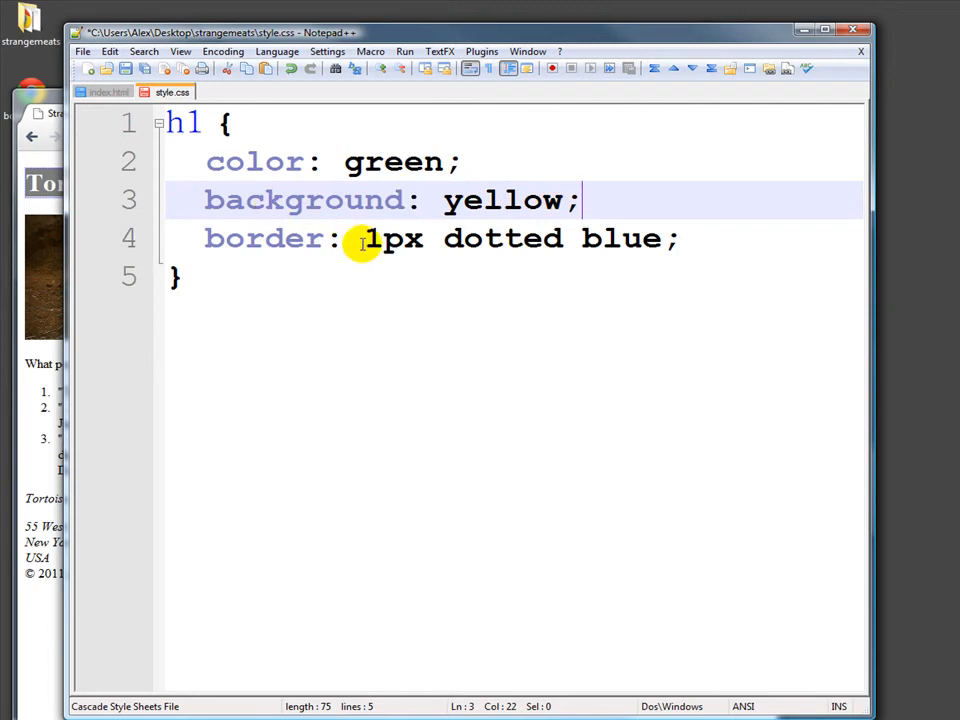
mouse_move(82, 52)
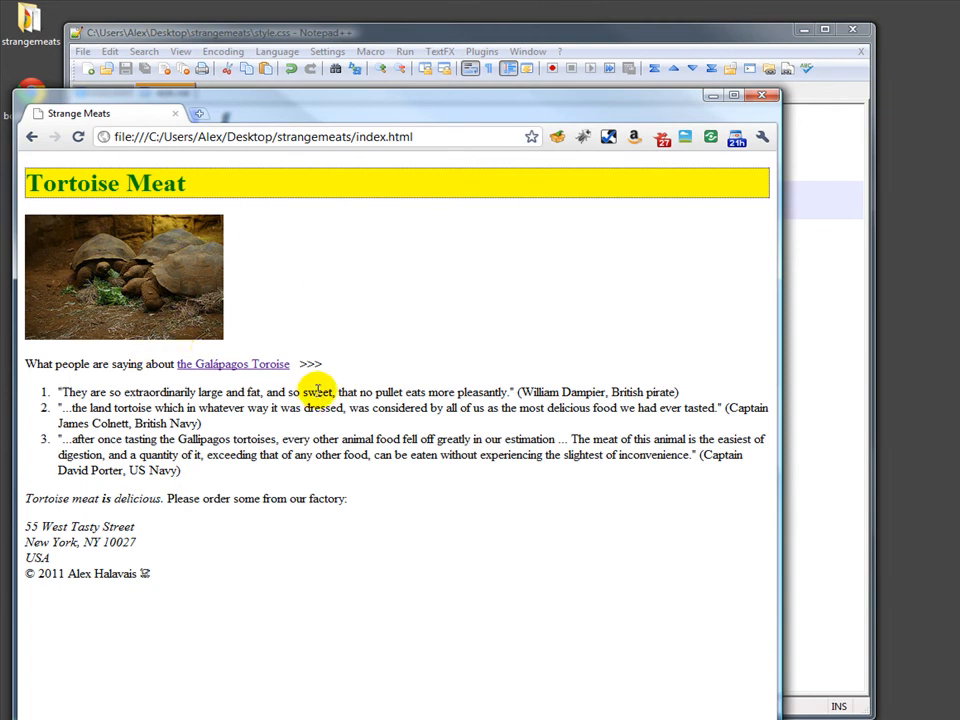
mouse_move(444, 36)
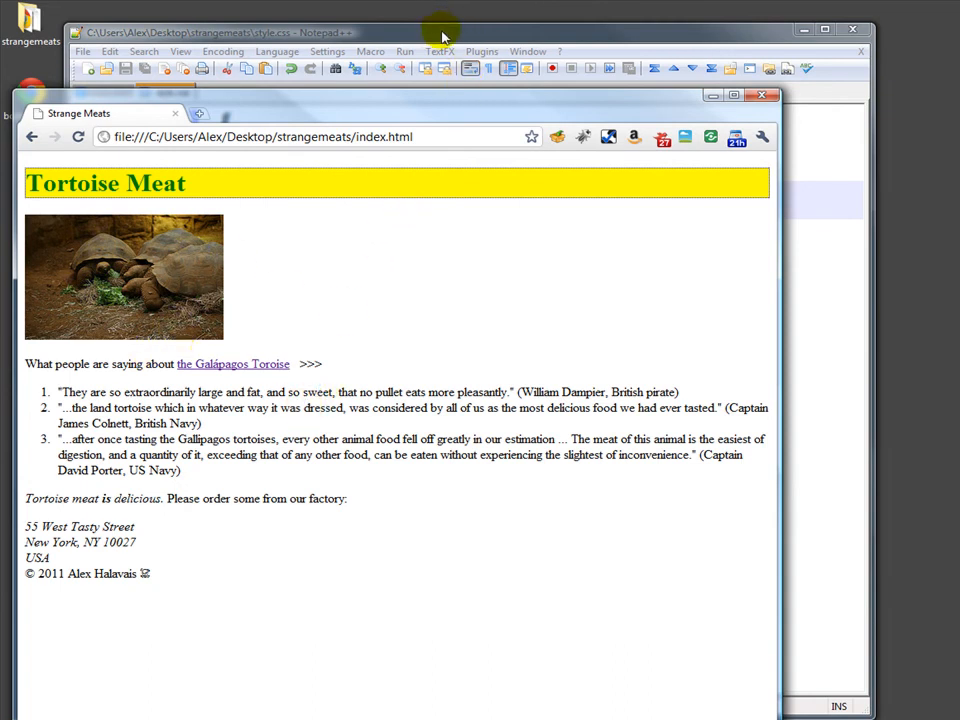
mouse_move(316, 240)
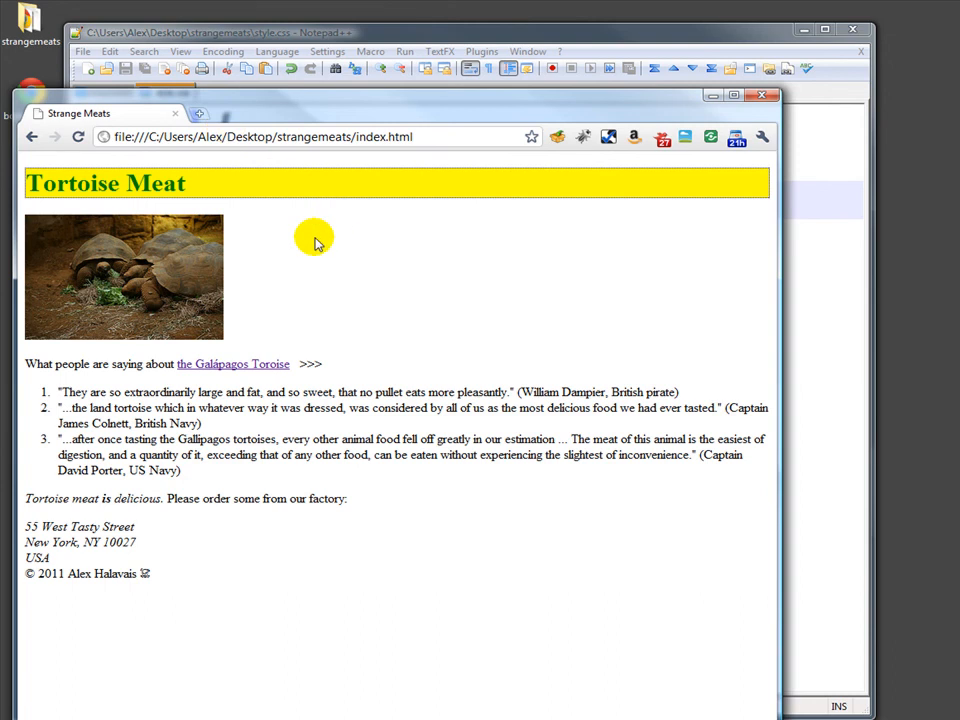
mouse_move(316, 248)
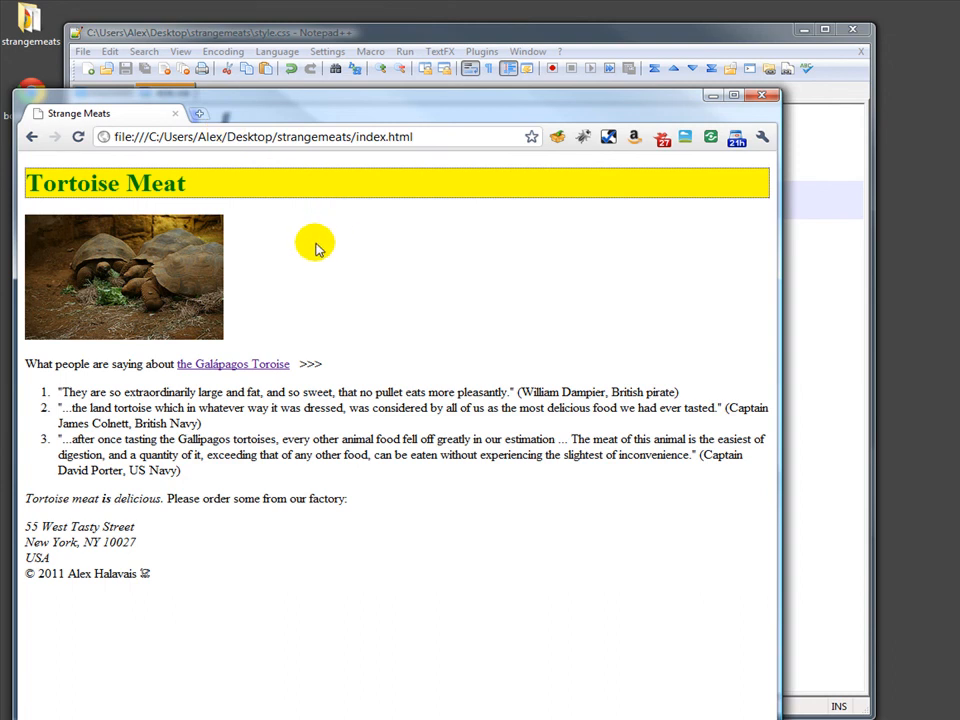
mouse_move(340, 280)
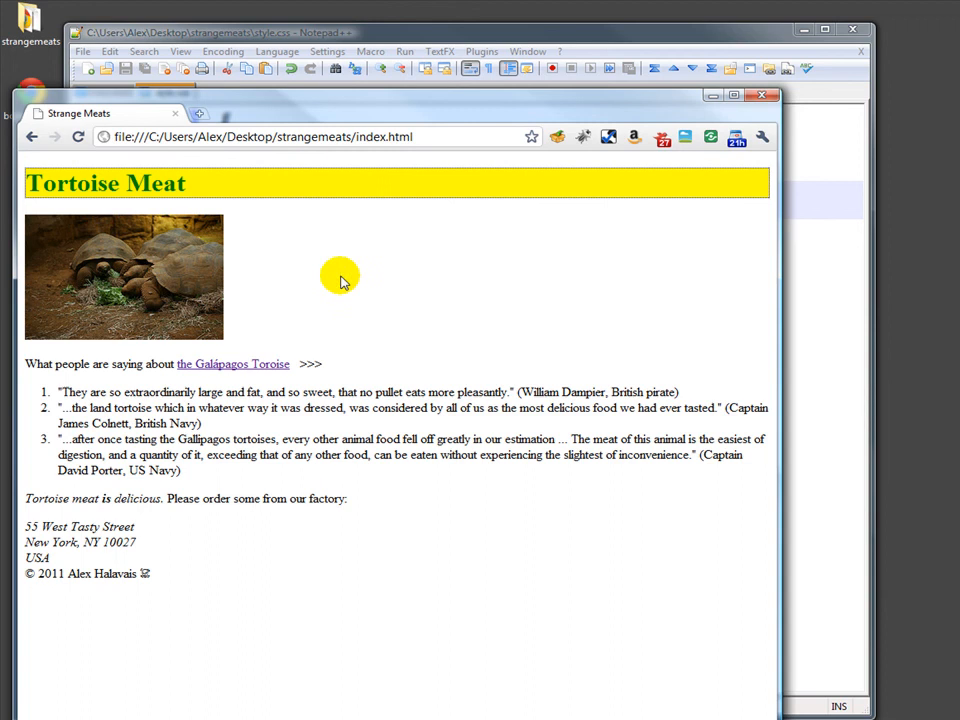
mouse_move(328, 316)
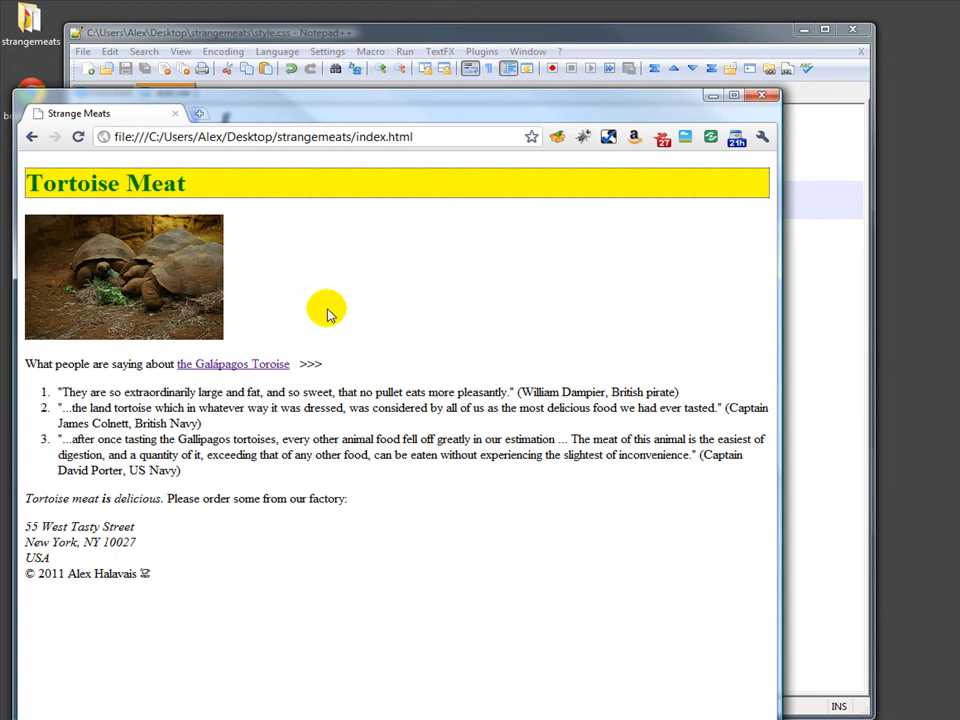